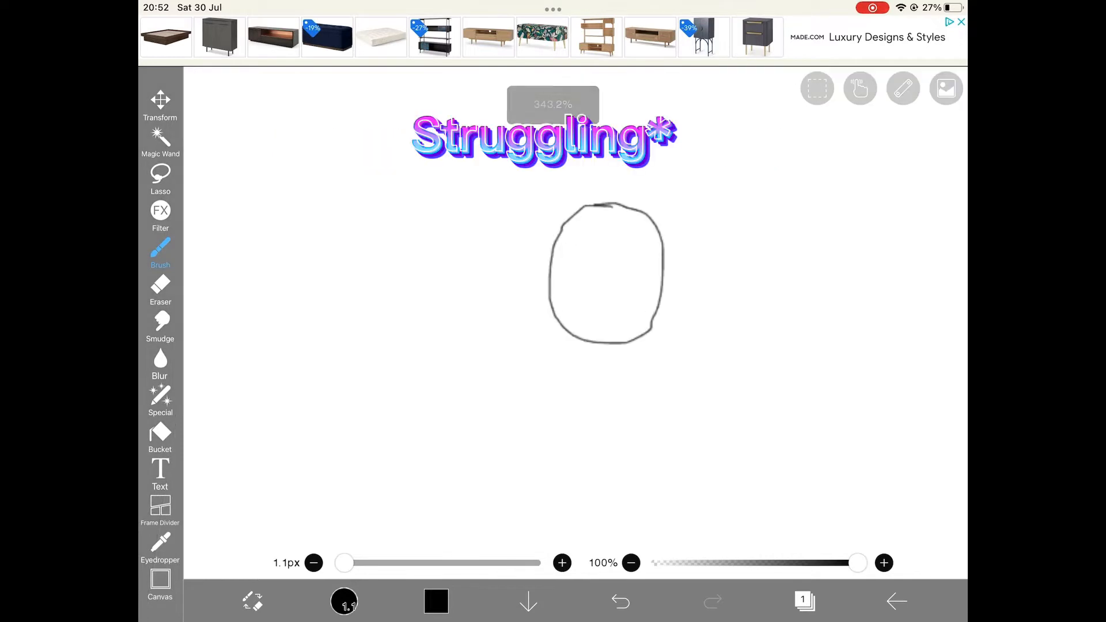
Draw an oval head with a 1.1px brush, adding a vertical centre line and curved jaw guide.
click(619, 600)
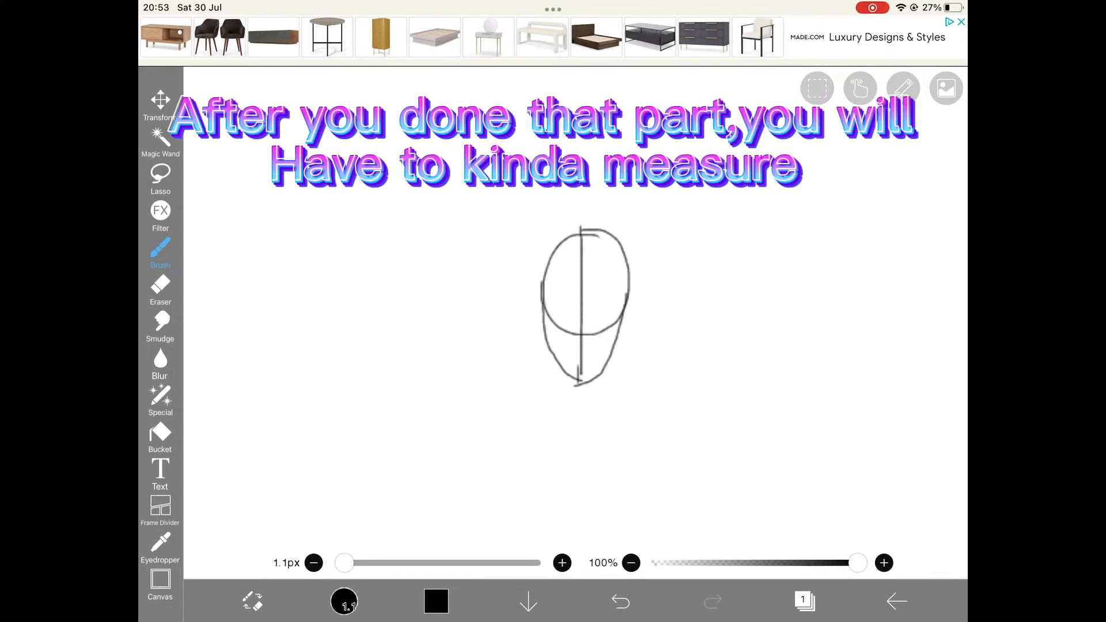
click(160, 289)
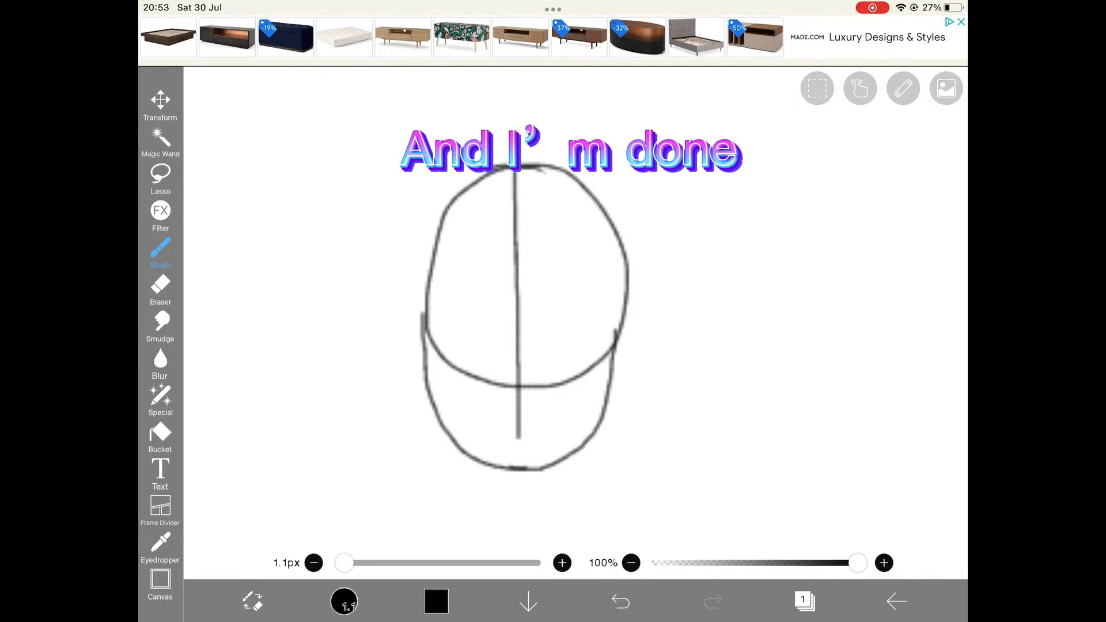
Erase the curved guide, draw a horizontal crossline through the head, and add ears.
click(160, 289)
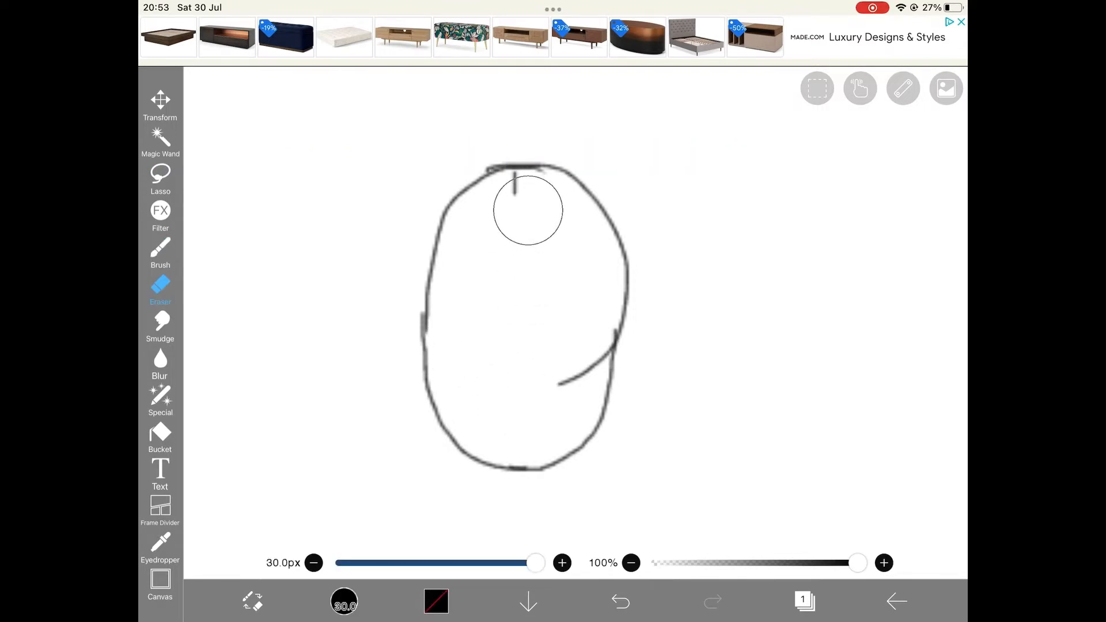
click(160, 254)
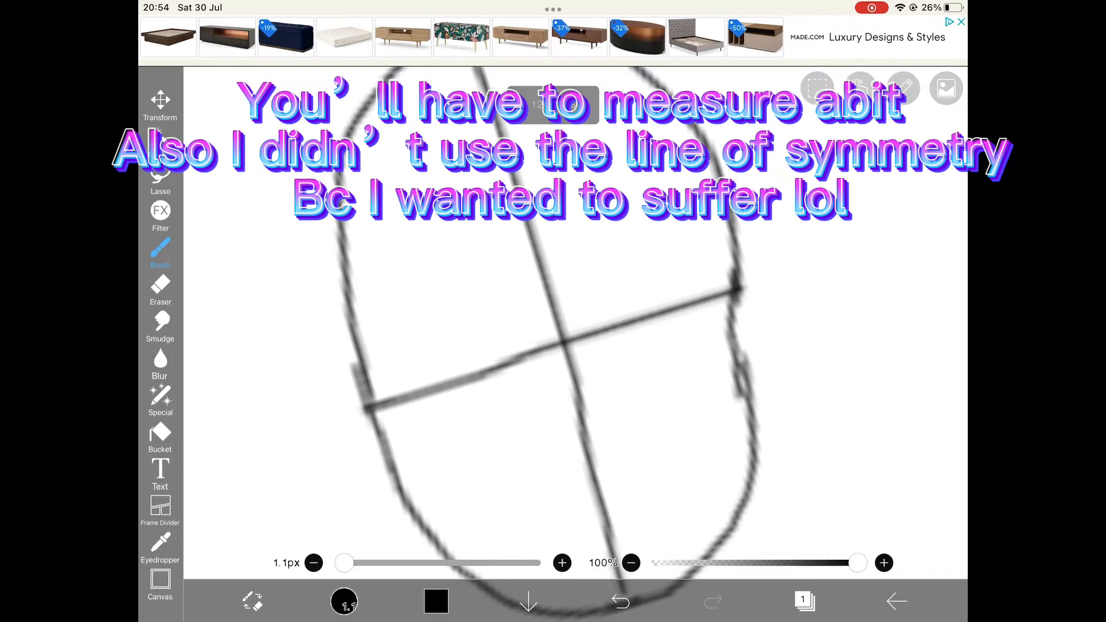
click(618, 600)
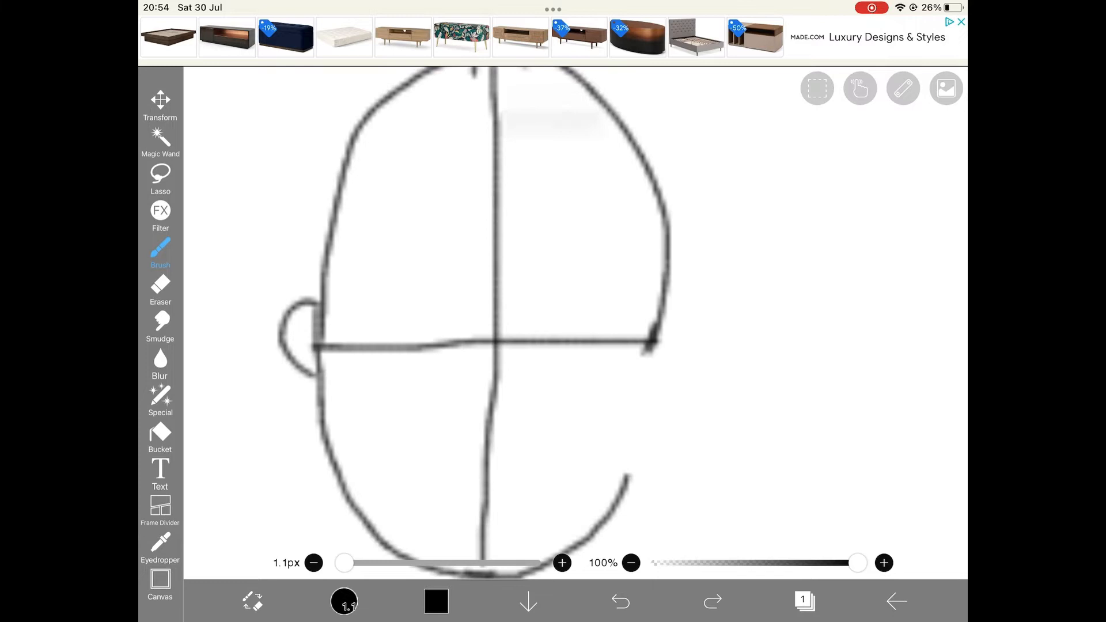
click(712, 601)
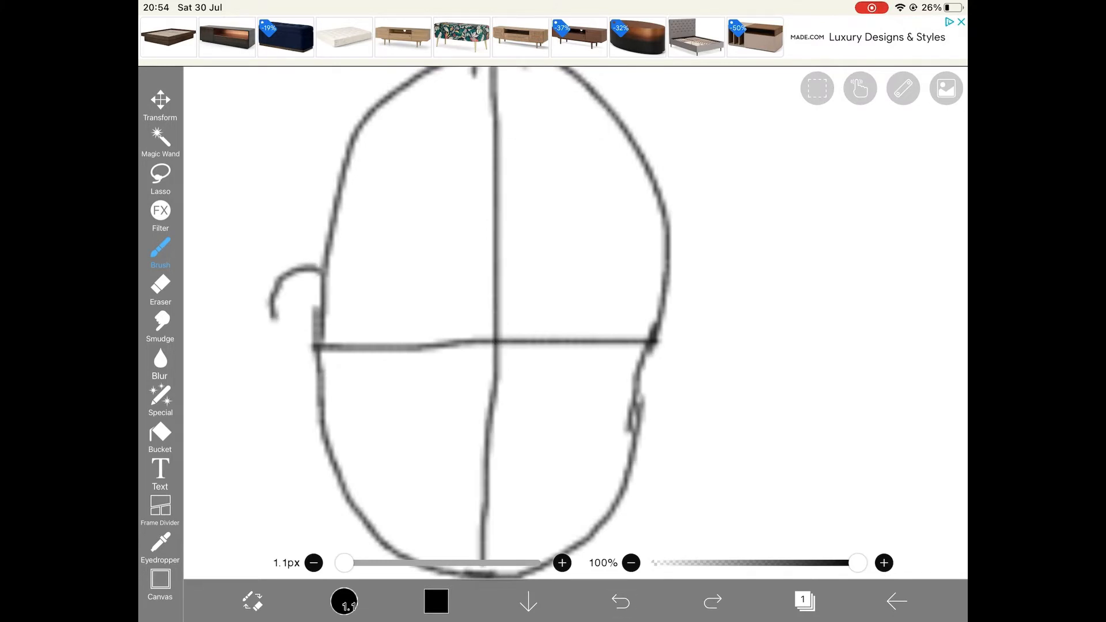
click(160, 289)
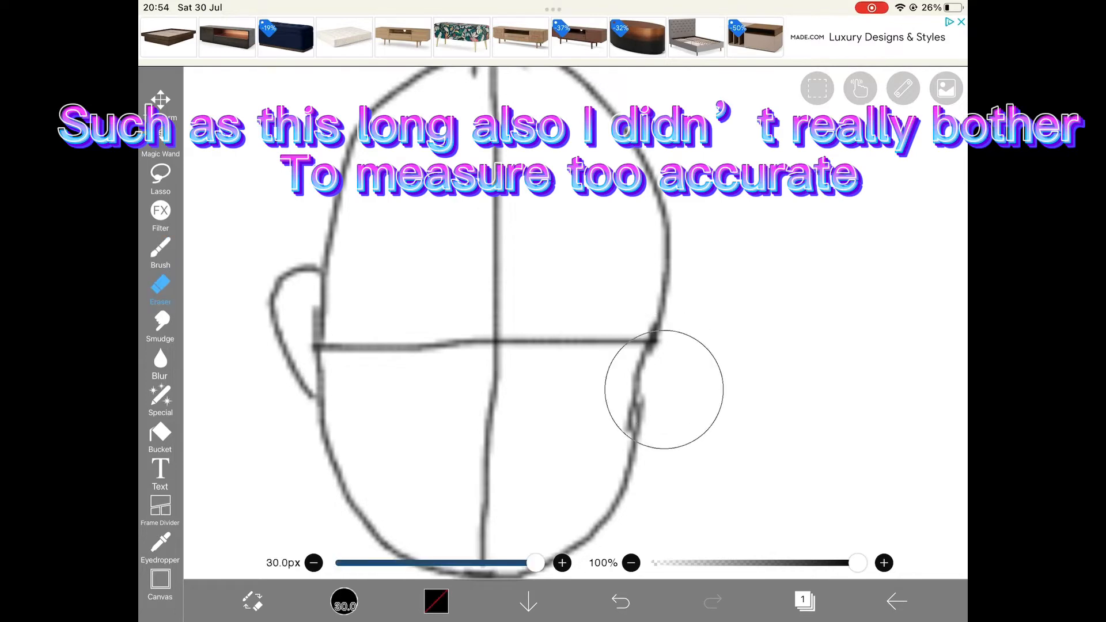
Brush a rectangular body with corner circles and small leg-joint circles below it.
click(160, 254)
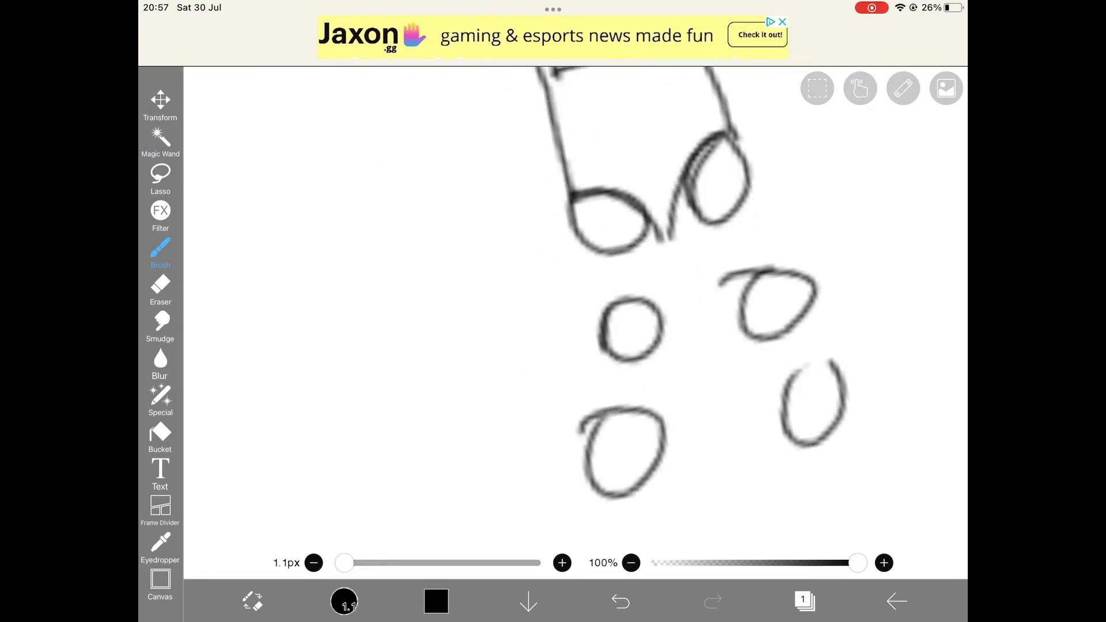
Draw shoulder circles at the body's top corners and erase stray marks.
click(618, 601)
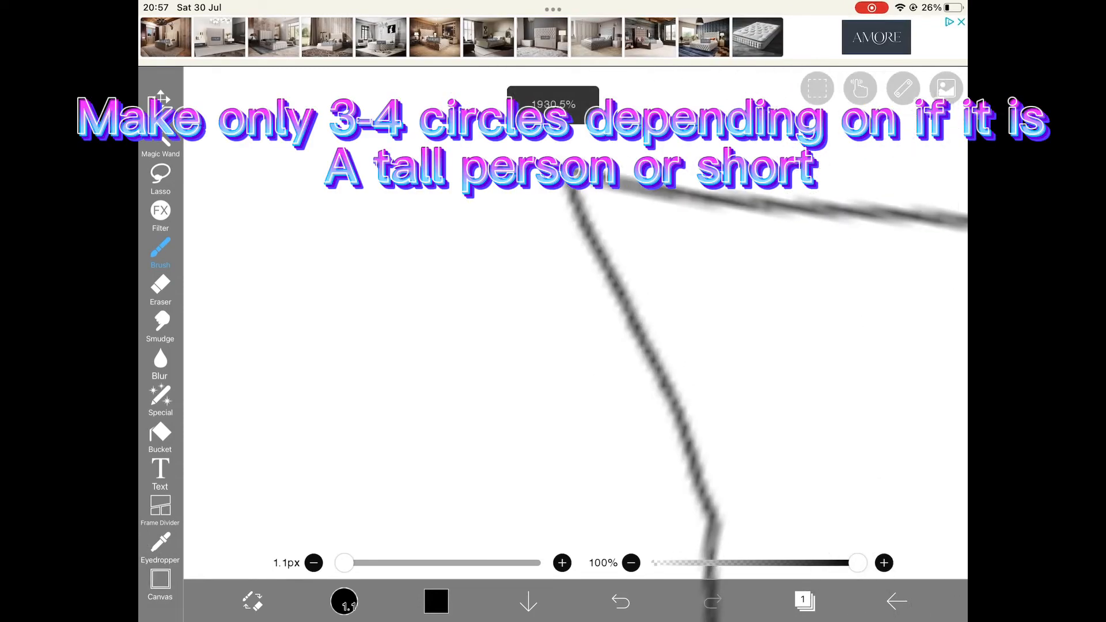
click(160, 289)
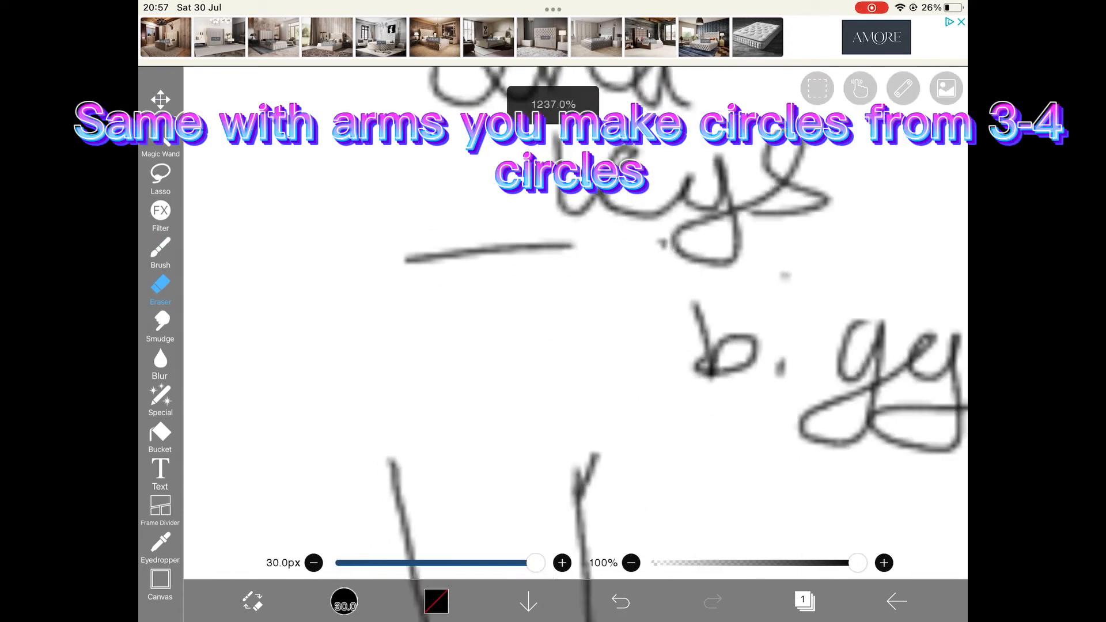
click(159, 254)
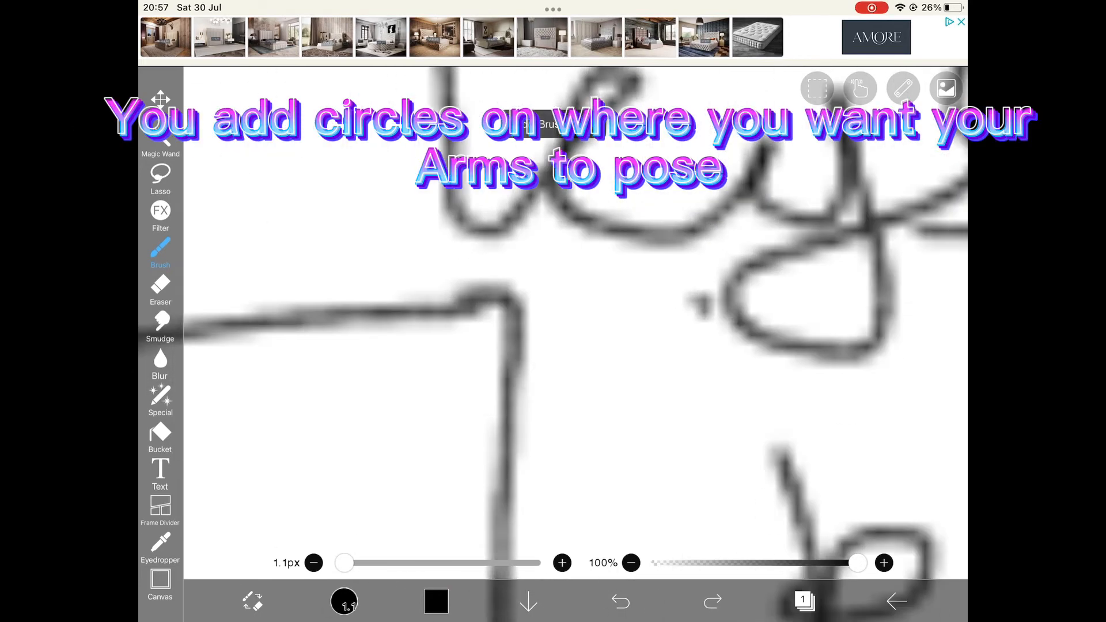
click(160, 290)
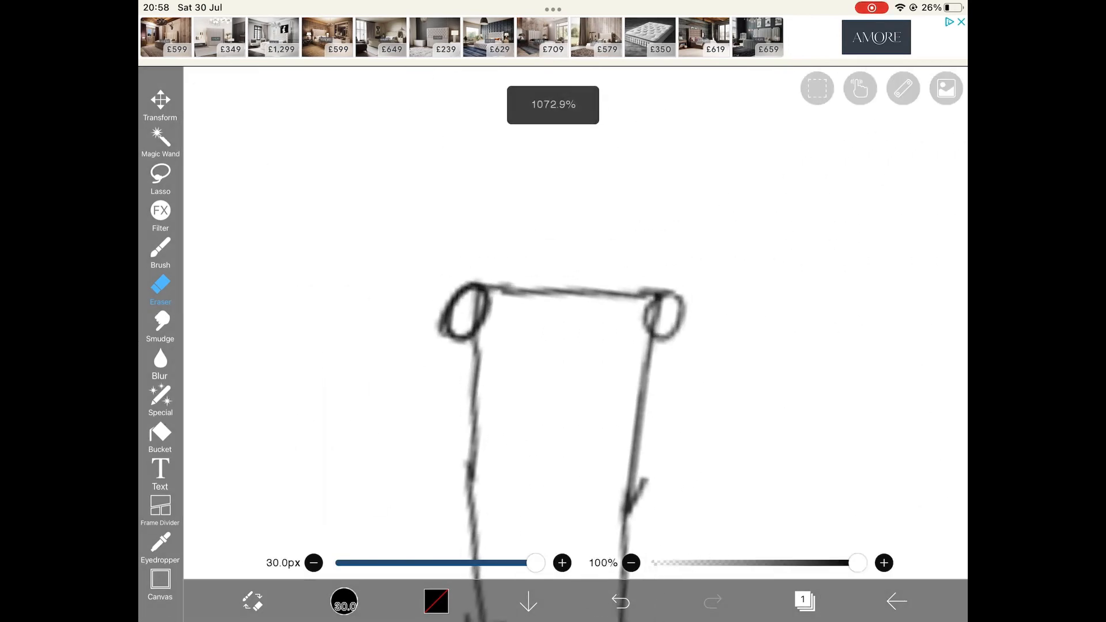
Link shoulder, elbow and wrist circles with arm lines, bending one arm upward.
click(160, 254)
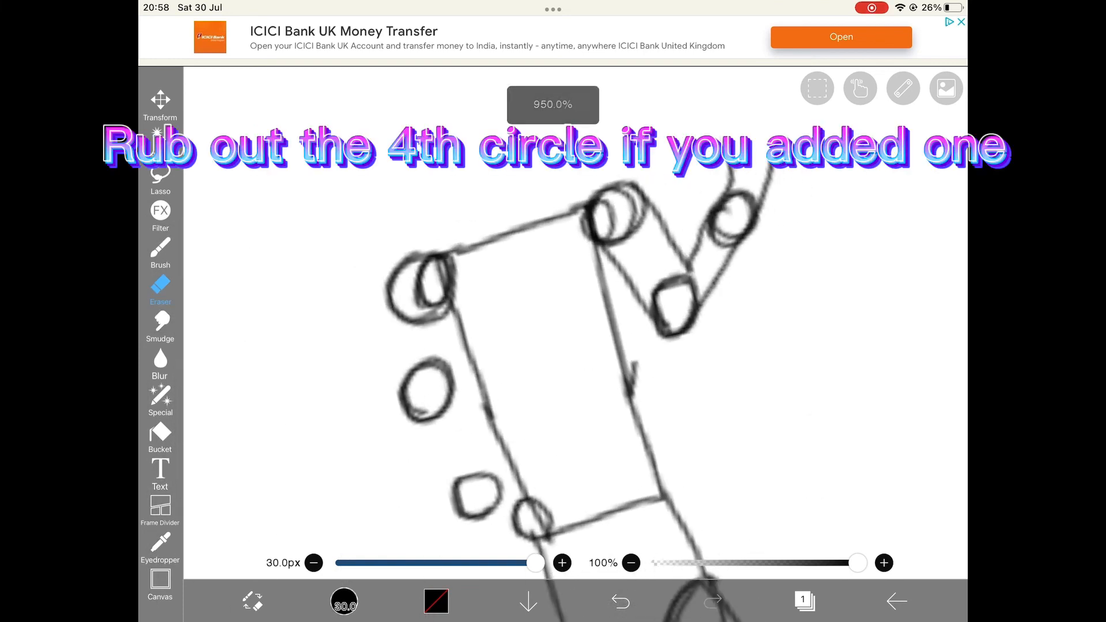
click(159, 254)
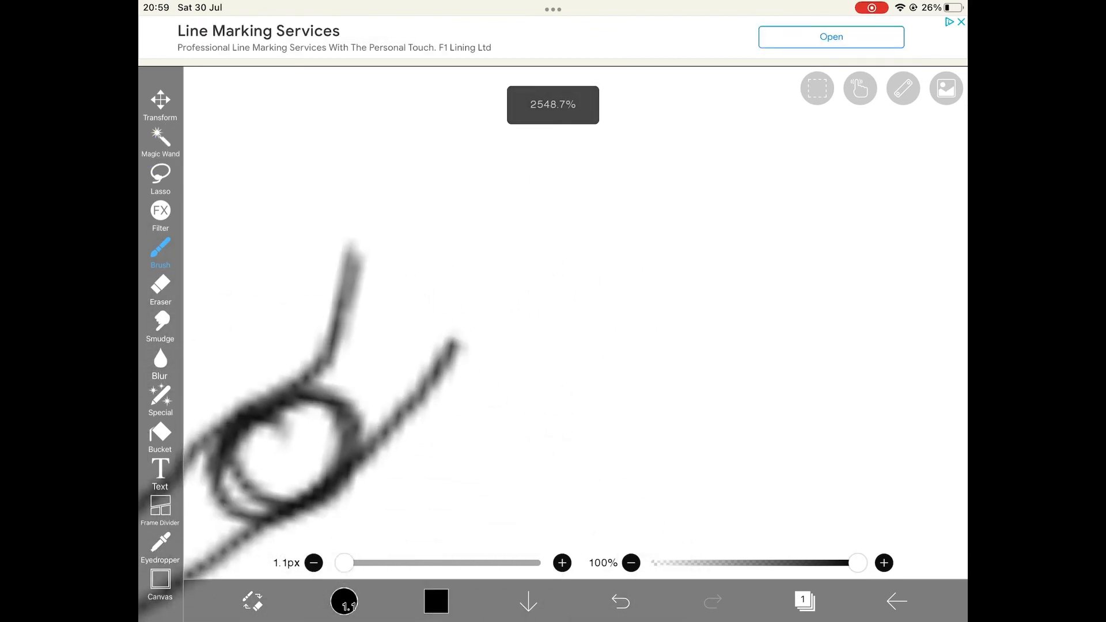
Trim the wrist line with a 15.5px eraser, sketch a hand, and draw a pointed shoe.
click(160, 289)
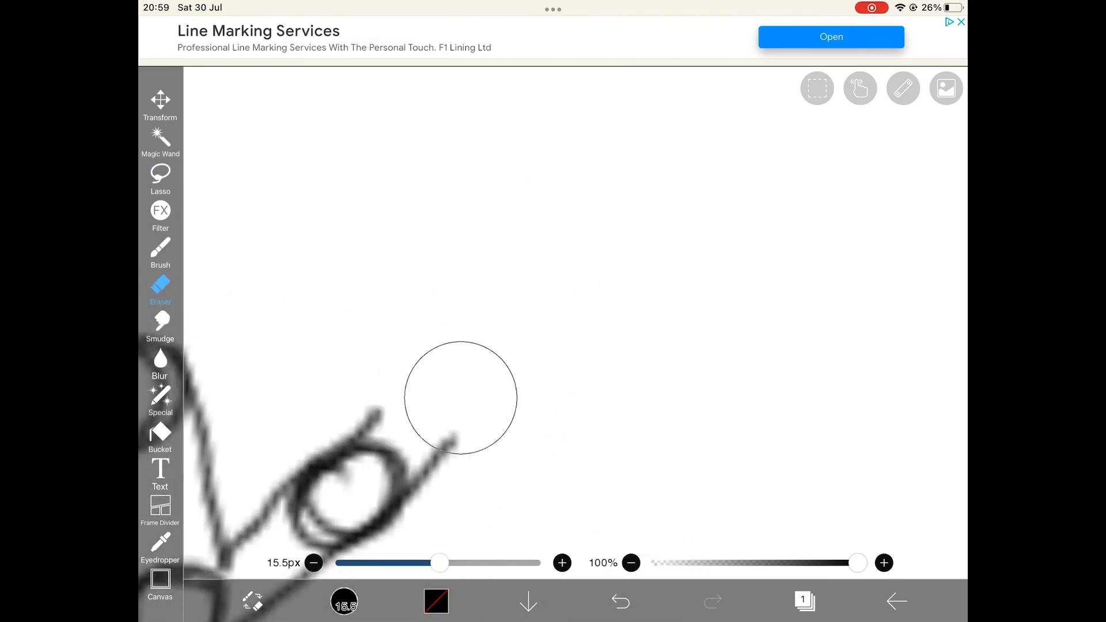
click(159, 254)
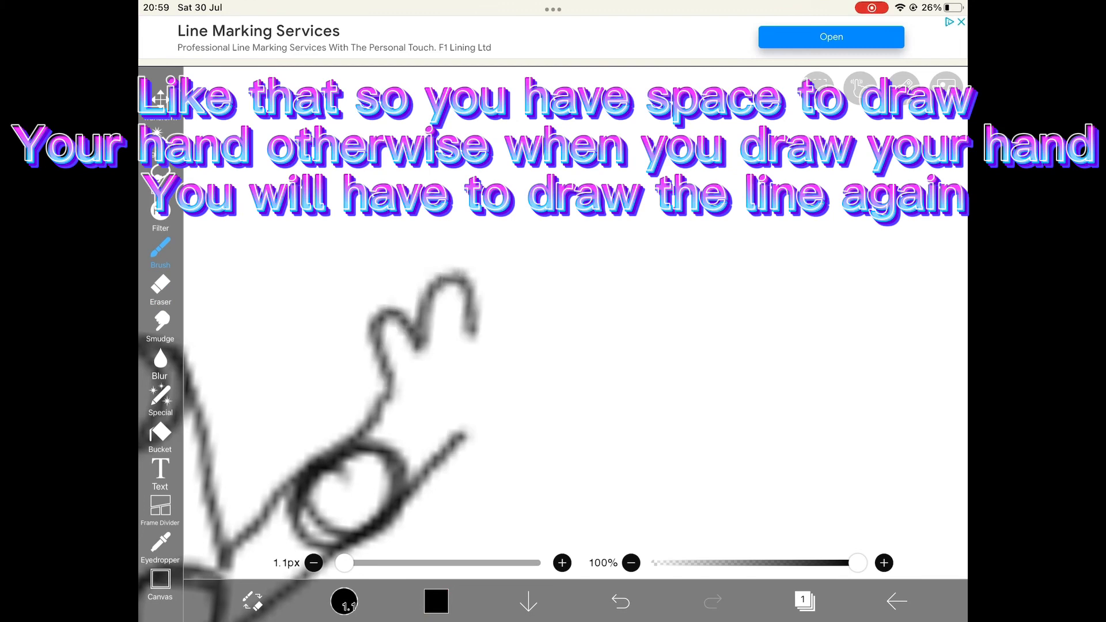
click(619, 601)
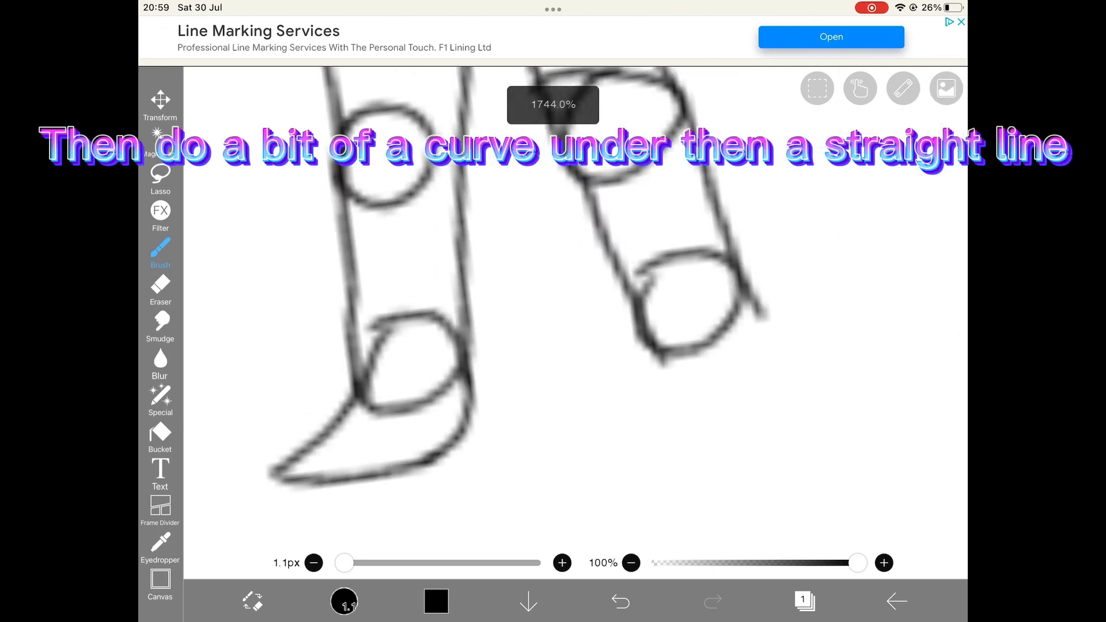
click(160, 289)
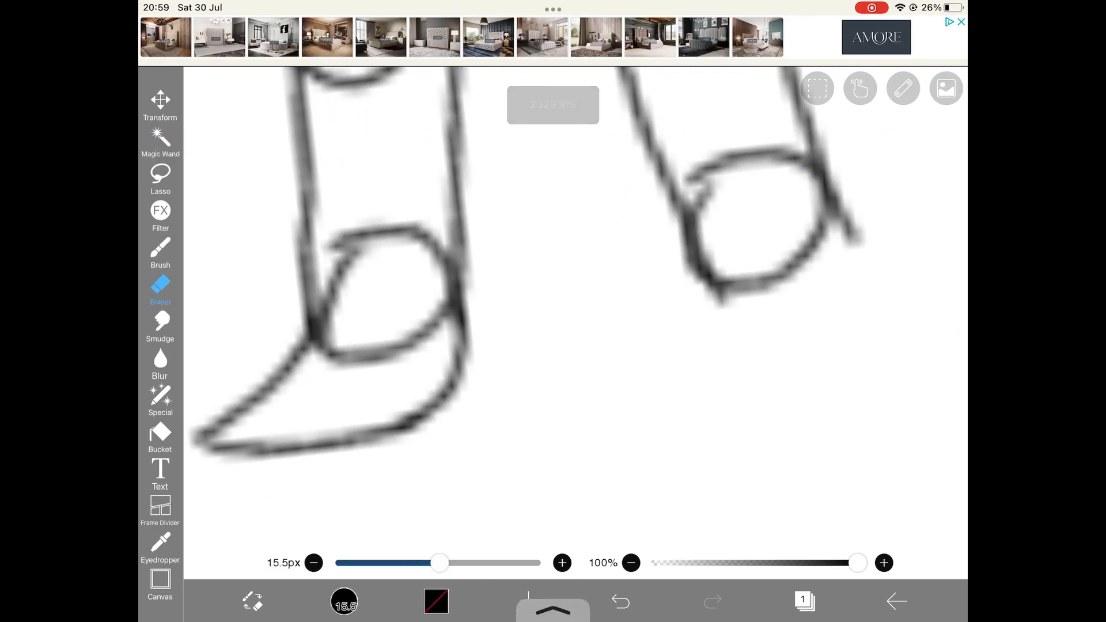